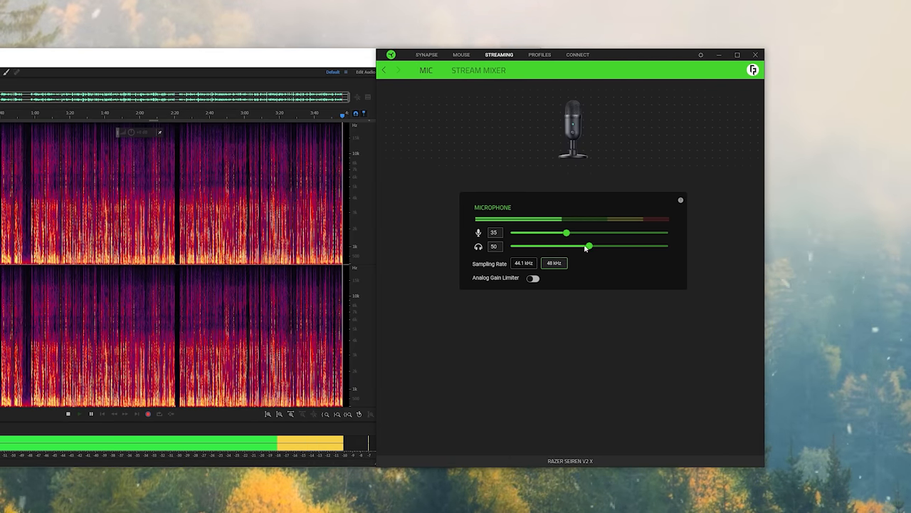
{"action": "mouse_move", "coordinate": [478, 245]}
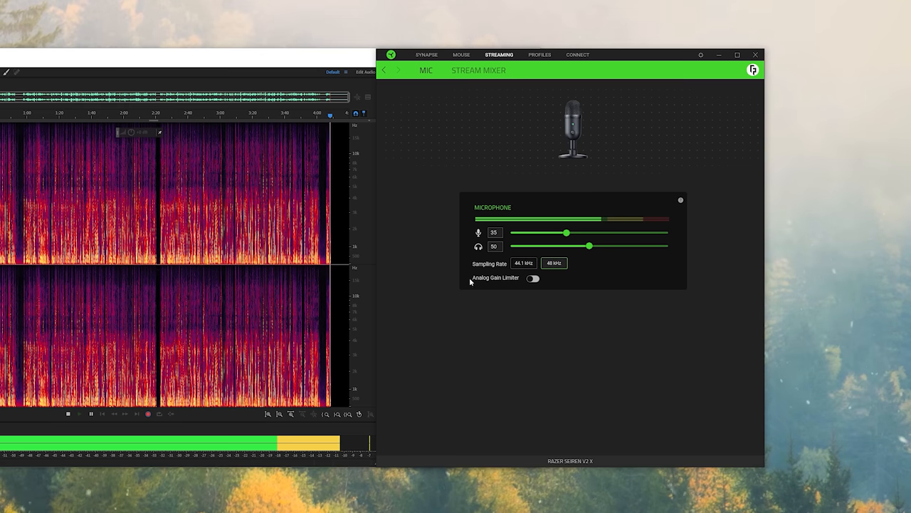
Show the Stream Mixer with stream and playback output mixes plus headphone and microphone inputs.
{"action": "left_click", "coordinate": [533, 278]}
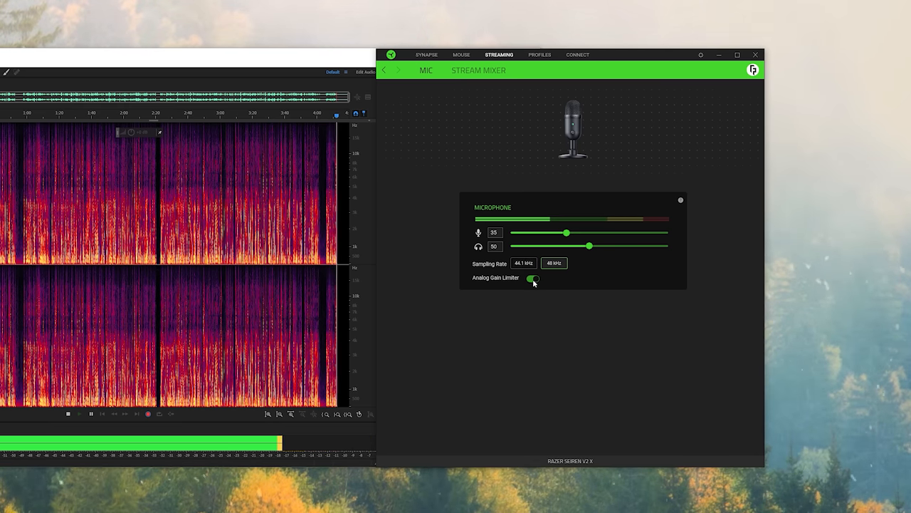
{"action": "left_click", "coordinate": [478, 70]}
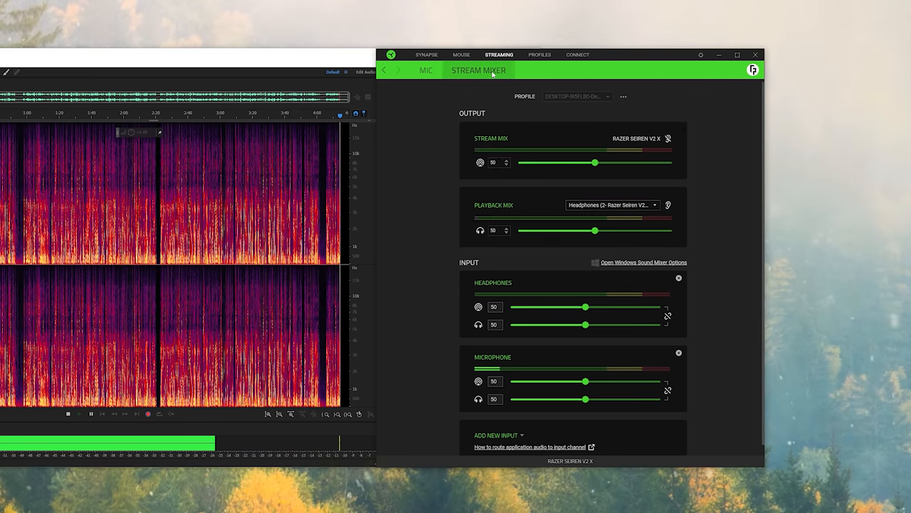